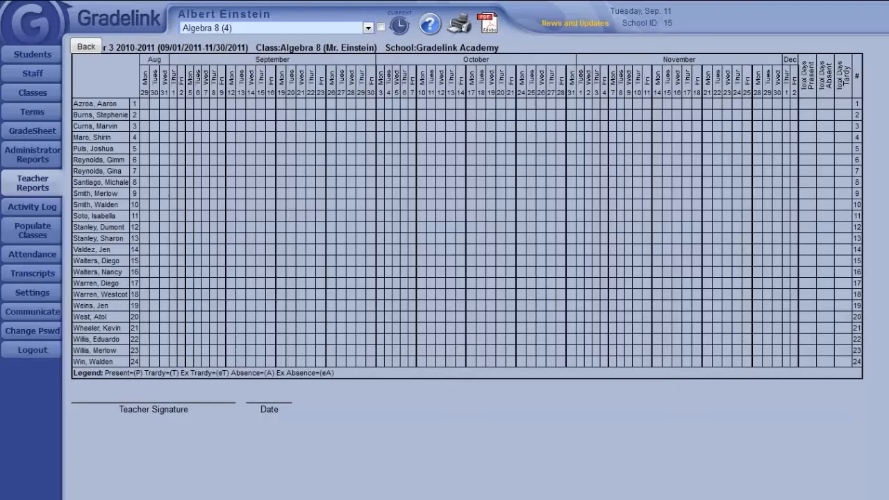
Step: Show the Kindergarten daily attendance sheet for 09/11/2012
{"action": "left_click", "coordinate": [32, 92]}
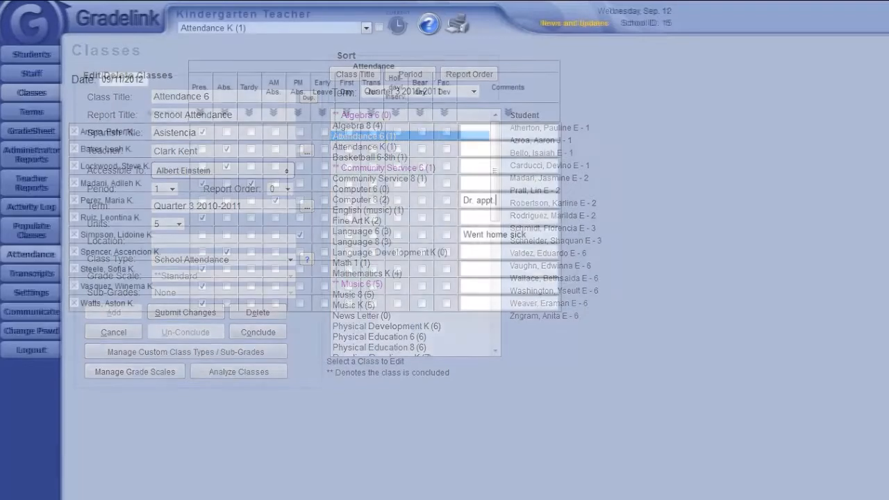
{"action": "left_click", "coordinate": [113, 331]}
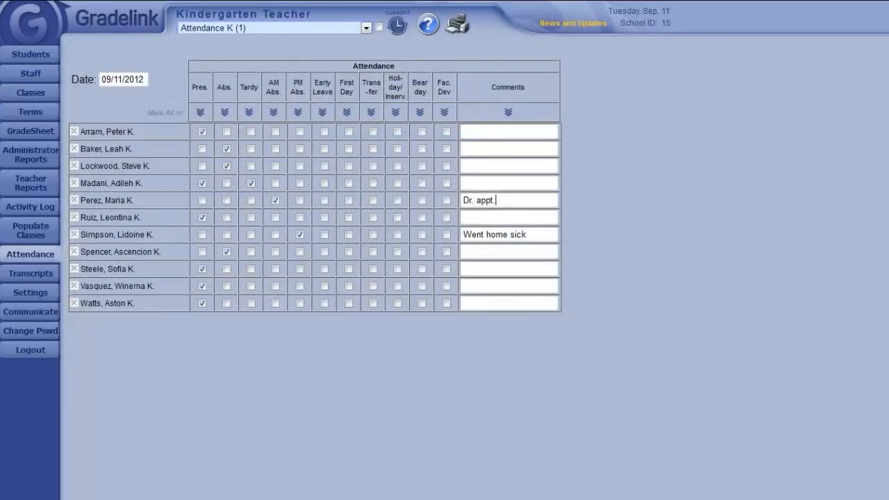
Step: View the Daily Attendance Settings, then return to managing classes
{"action": "left_click", "coordinate": [30, 291]}
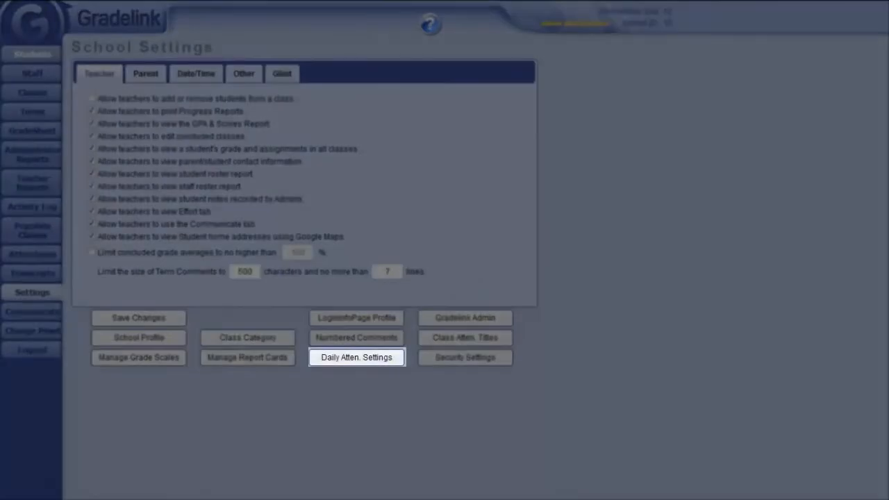
{"action": "left_click", "coordinate": [356, 357]}
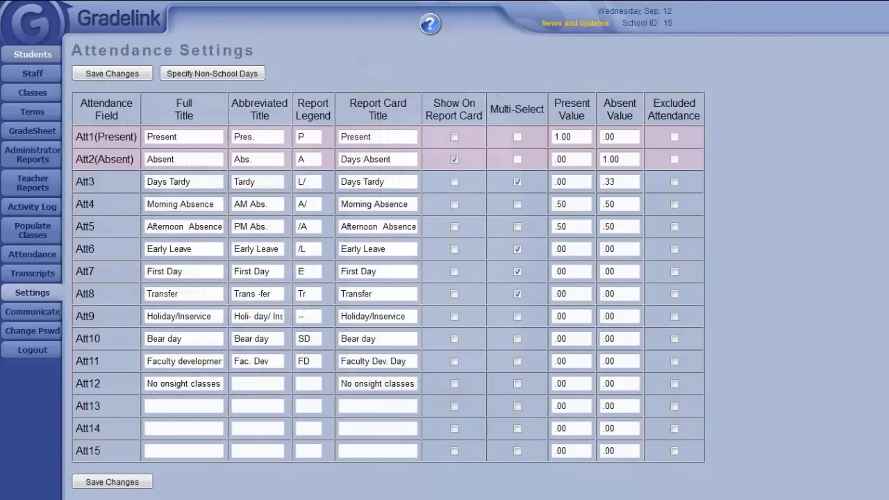
{"action": "left_click", "coordinate": [32, 92]}
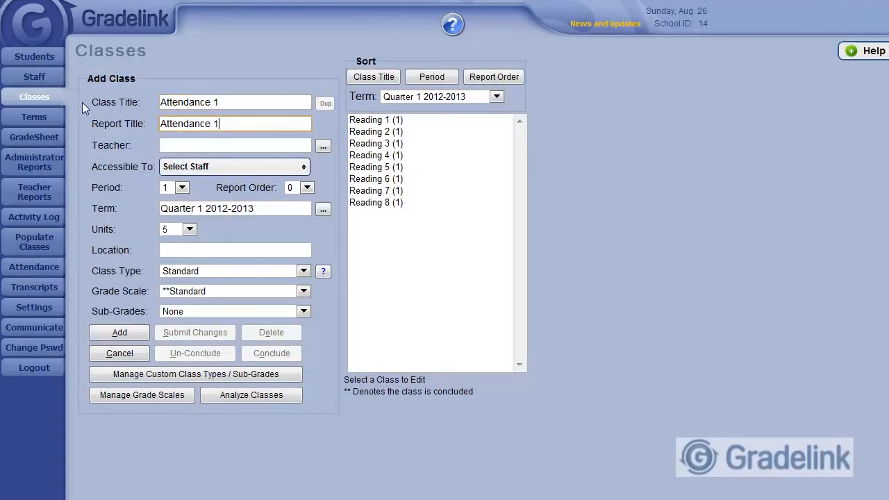
Step: Shorten the report title to 'Attendance' and set the class period to 0
{"action": "key", "text": "BackSpace"}
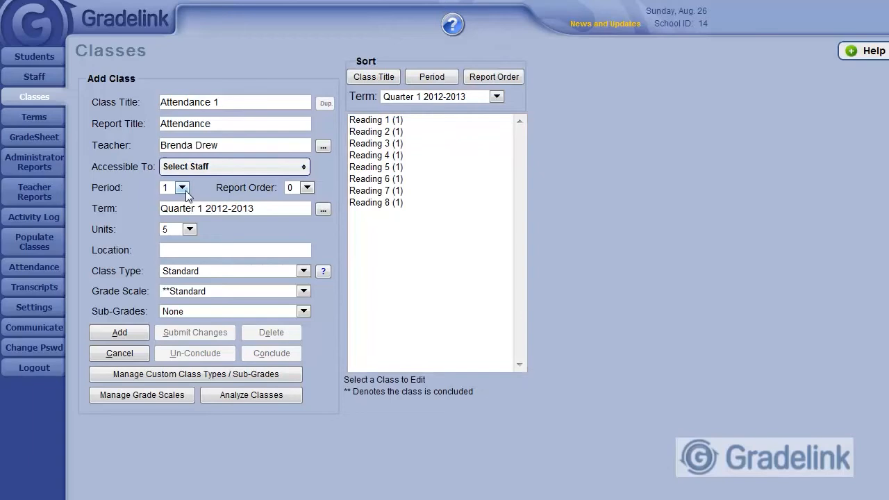
{"action": "left_click", "coordinate": [182, 188]}
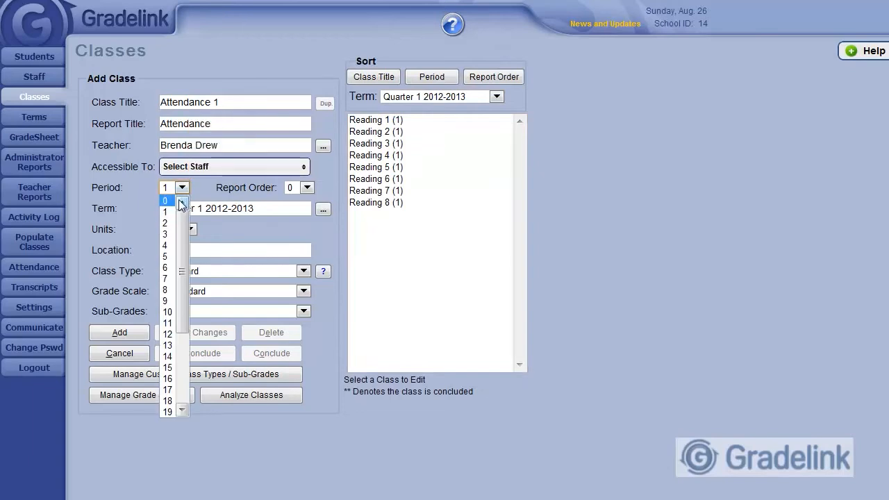
{"action": "left_click", "coordinate": [165, 200]}
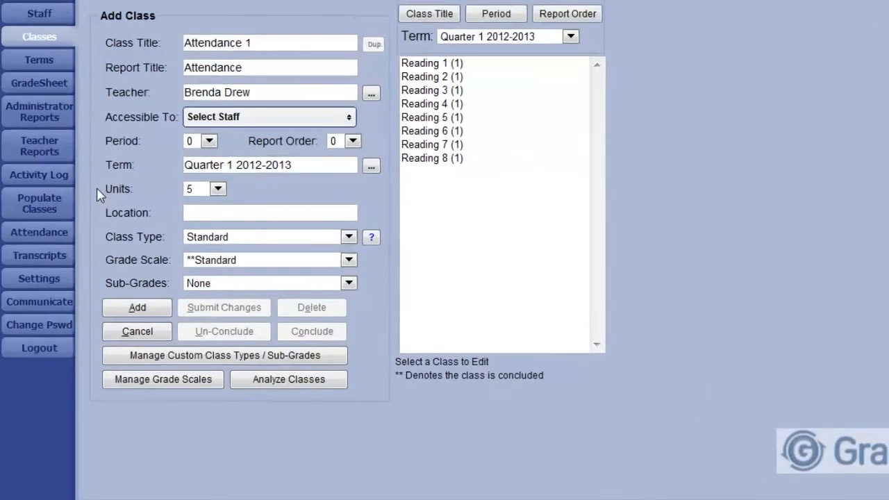
Step: Set the class type to School Attendance and add the Attendance 1 class
{"action": "left_click", "coordinate": [349, 236]}
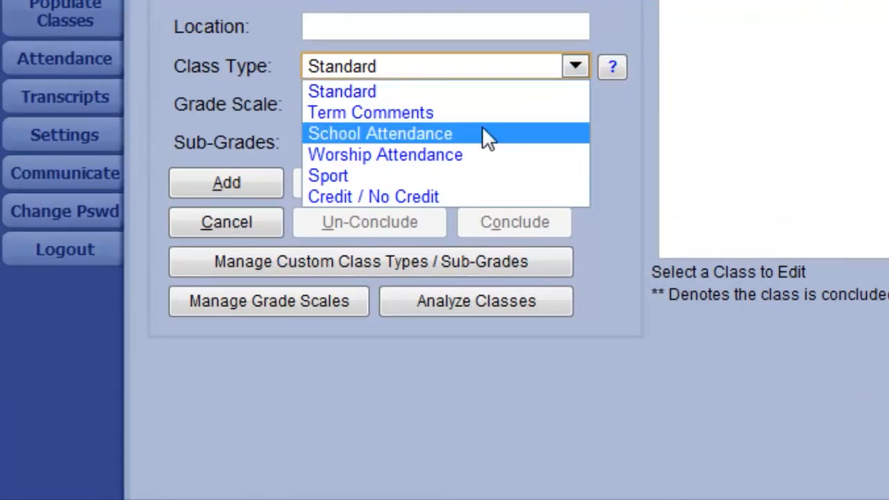
{"action": "left_click", "coordinate": [379, 134]}
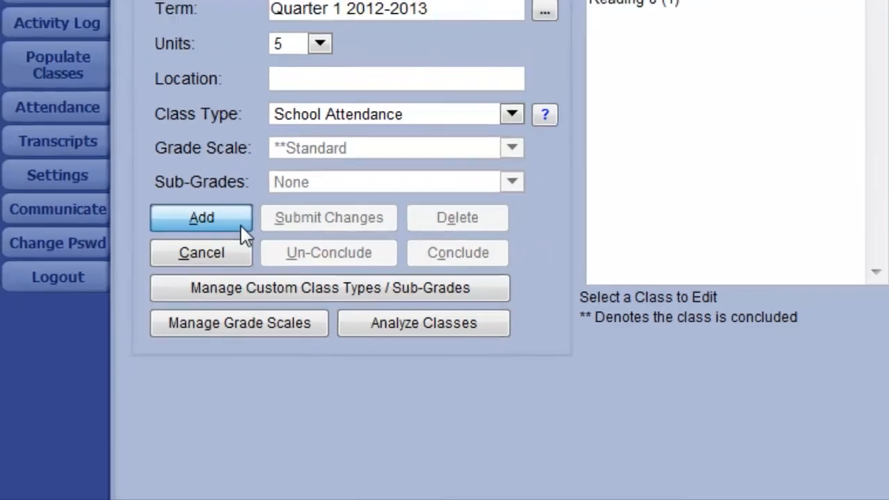
{"action": "left_click", "coordinate": [201, 218]}
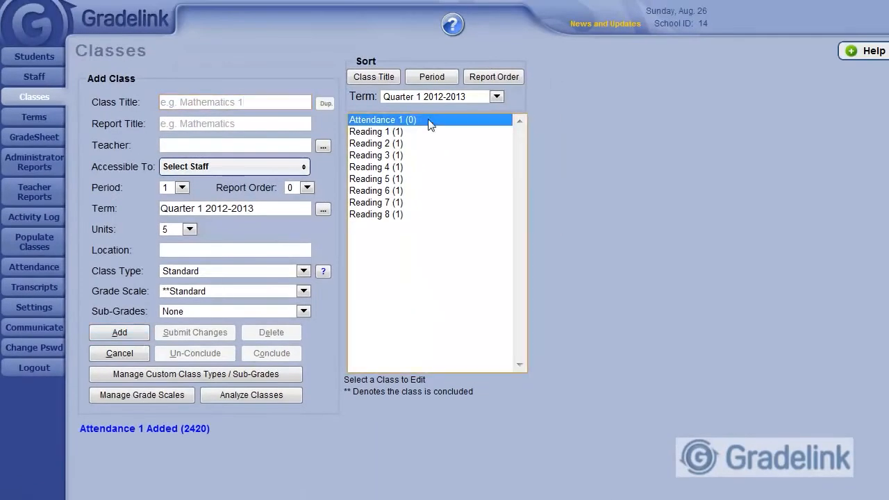